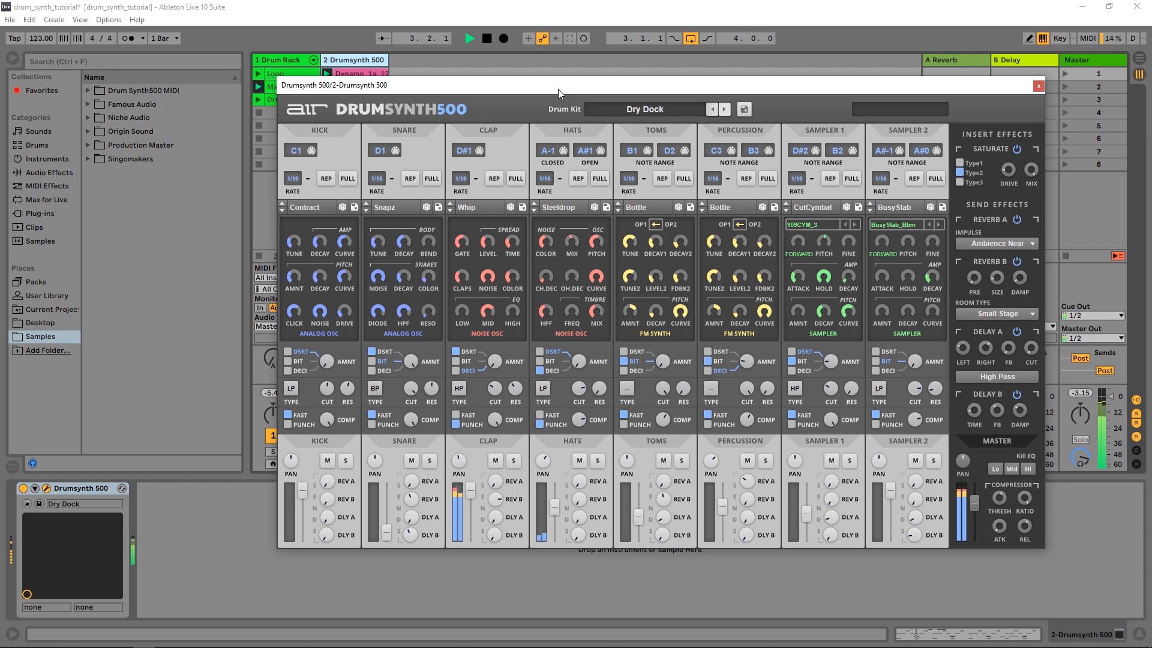
# Close the DrumSynth 500 plugin window to reveal the Drum Rack track's devices.
pyautogui.click(486, 39)
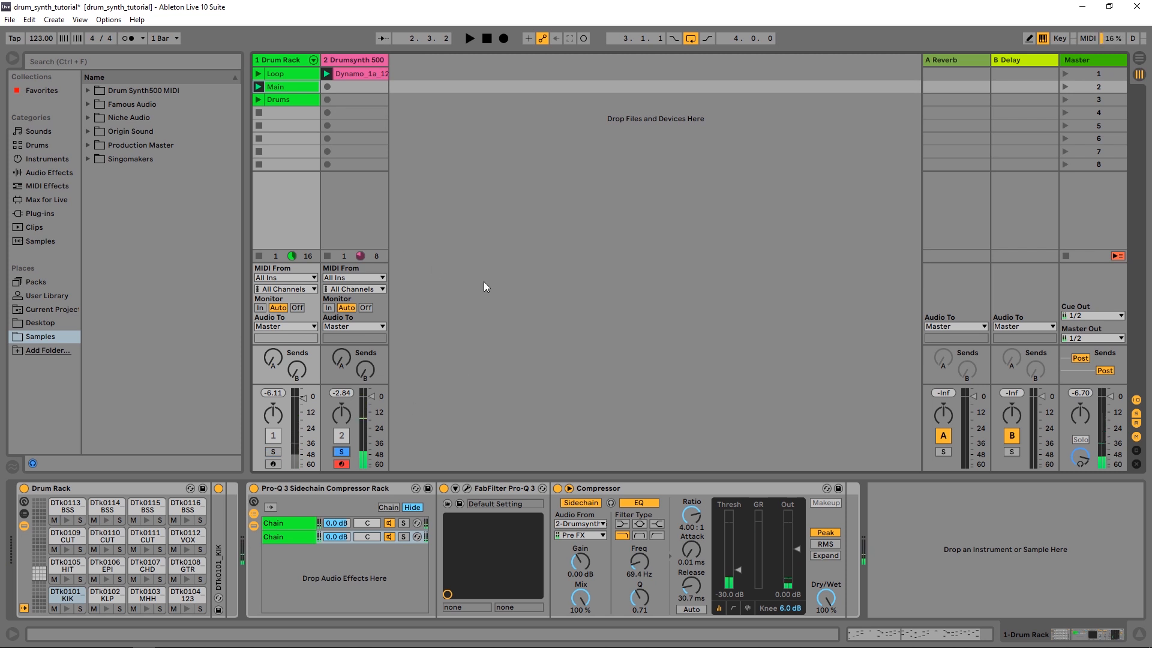
# Insert a new empty MIDI track as track 3 from the Create menu.
pyautogui.click(469, 37)
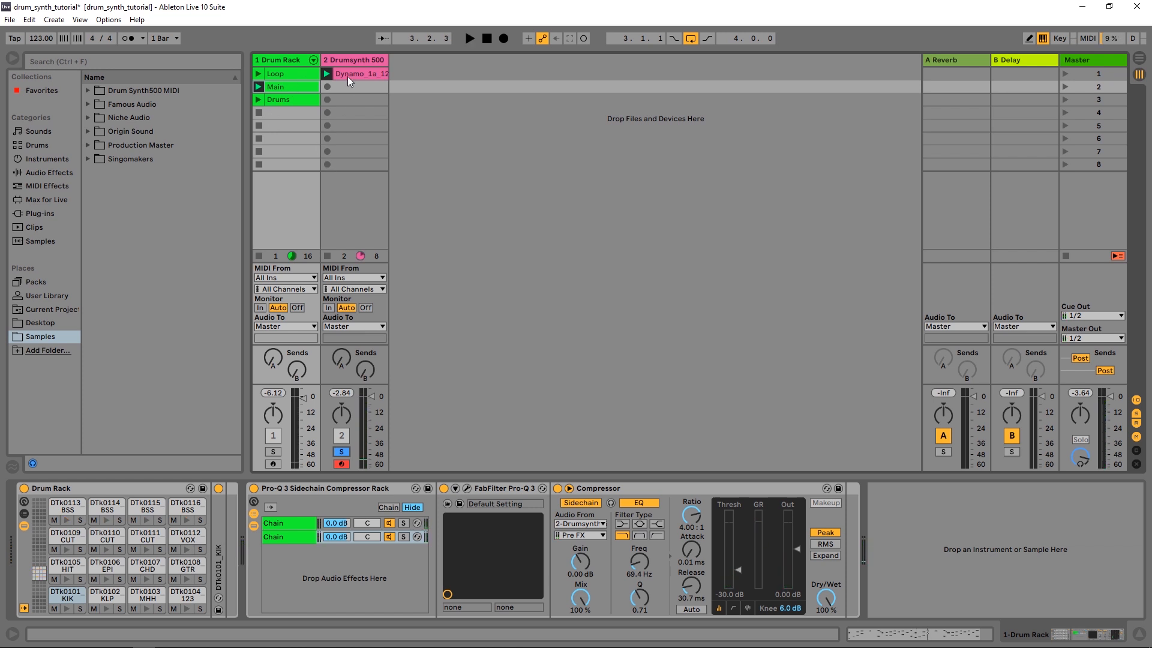
pyautogui.click(354, 59)
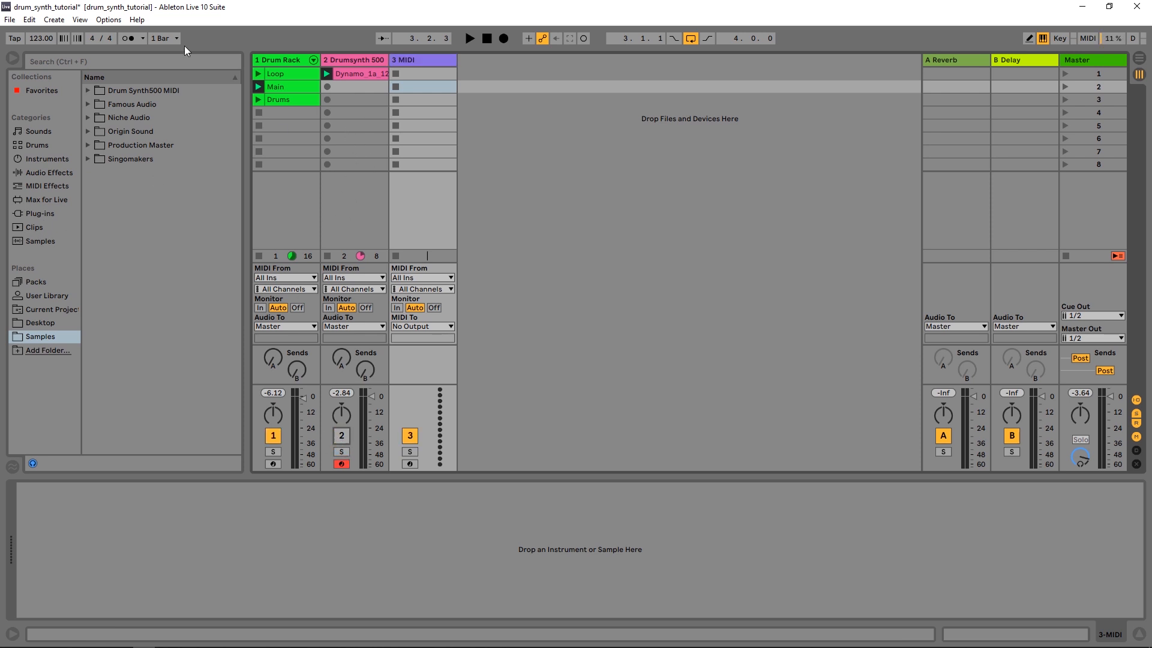
# Load DrumSynth 500 onto track 3, showing its window with the Game Toys kit.
pyautogui.click(40, 213)
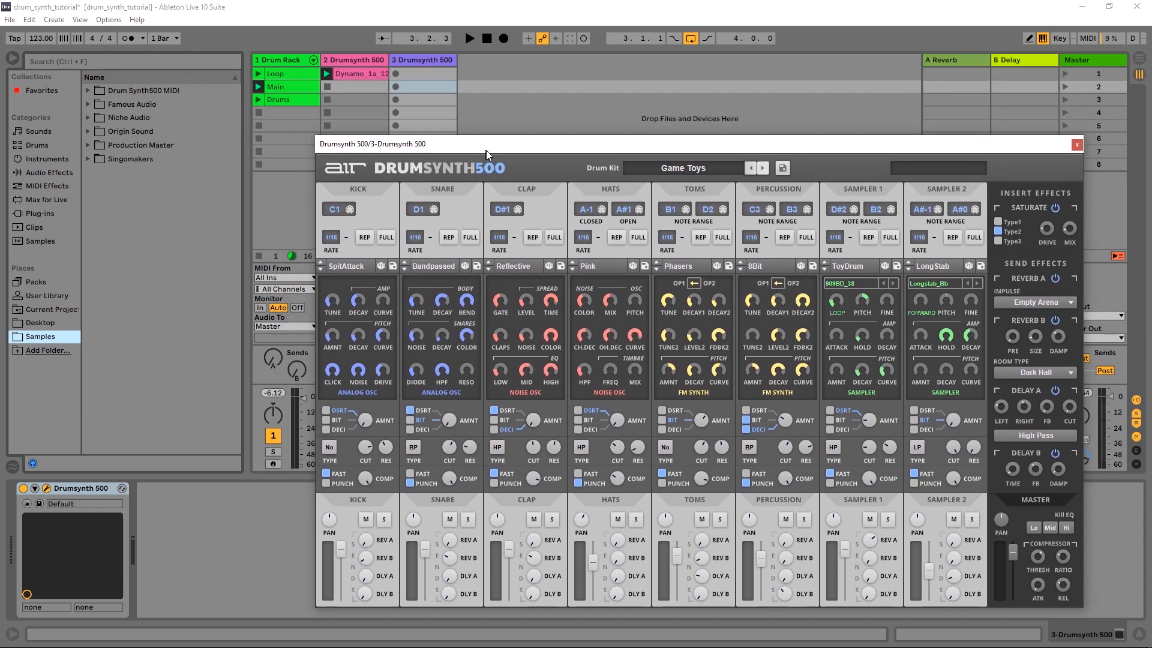
# Audition Body Music, Breakout and Circuits_2a_123 MIDI clips in track 3's first slot.
pyautogui.click(88, 89)
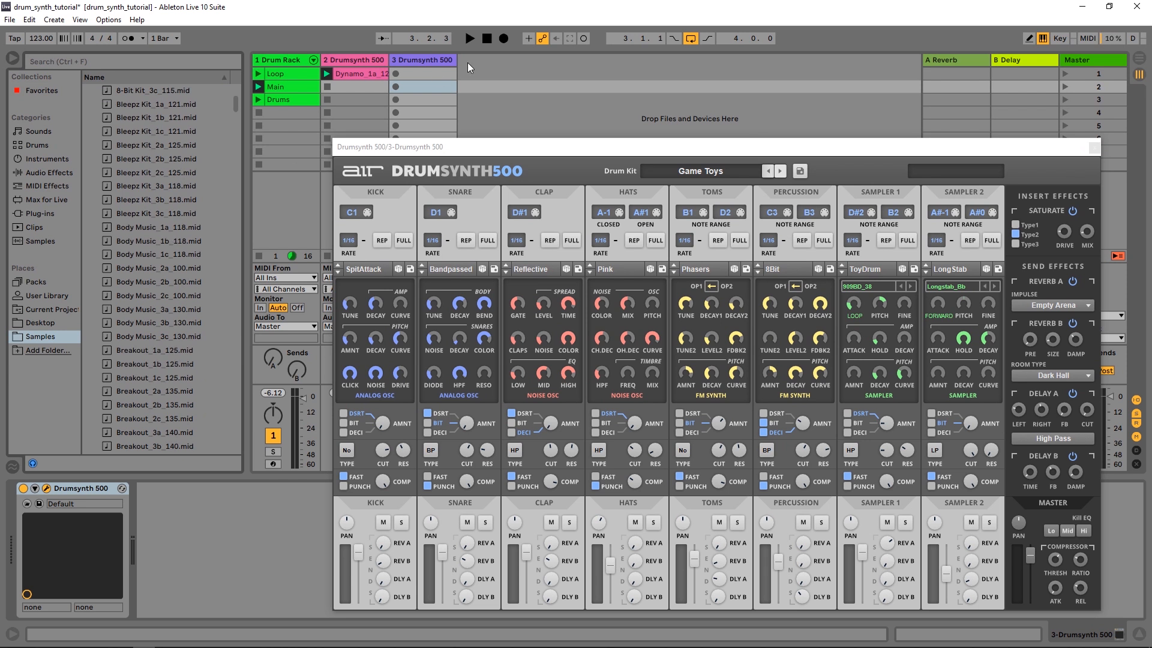
pyautogui.moveTo(656, 189)
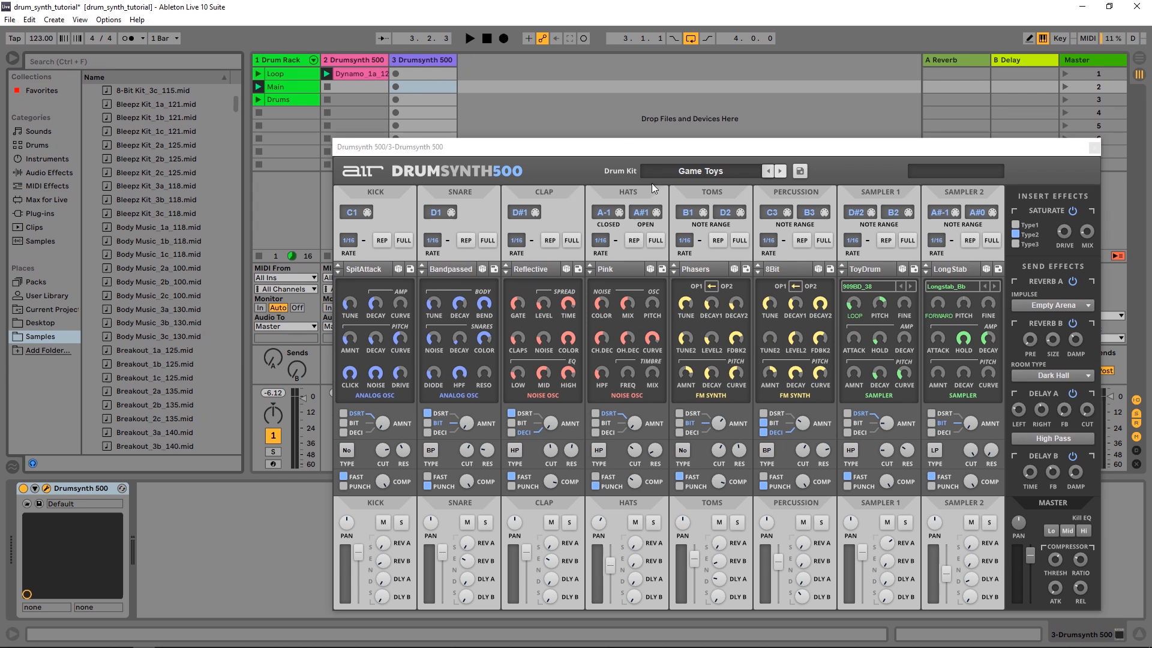
pyautogui.moveTo(305, 120)
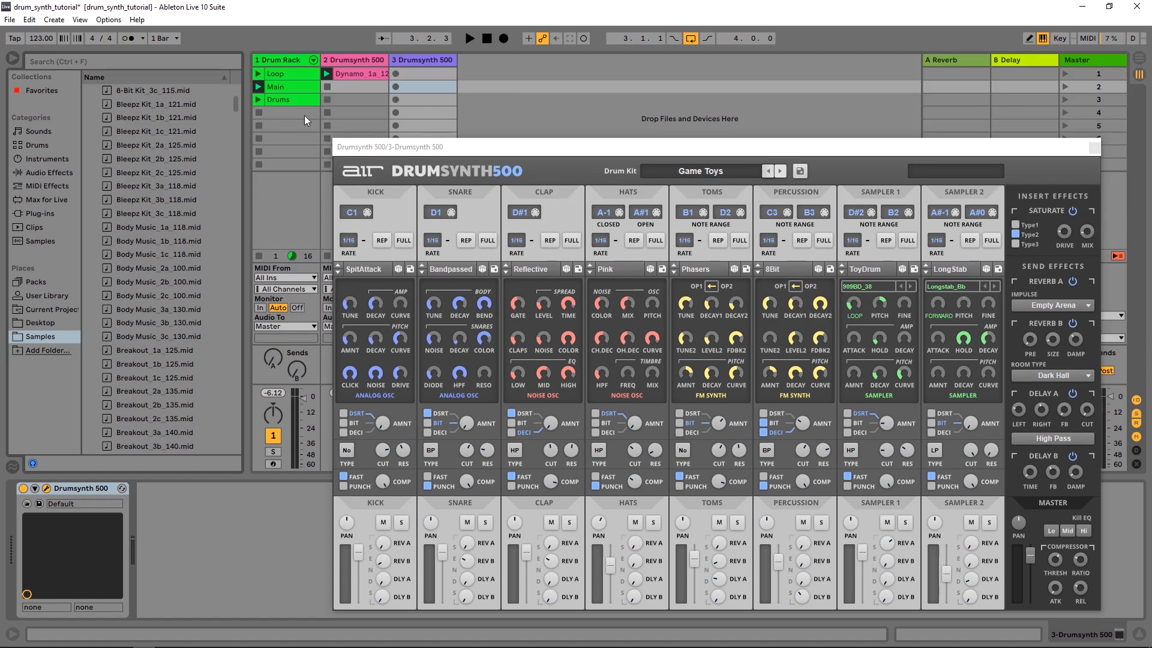
pyautogui.moveTo(253, 133)
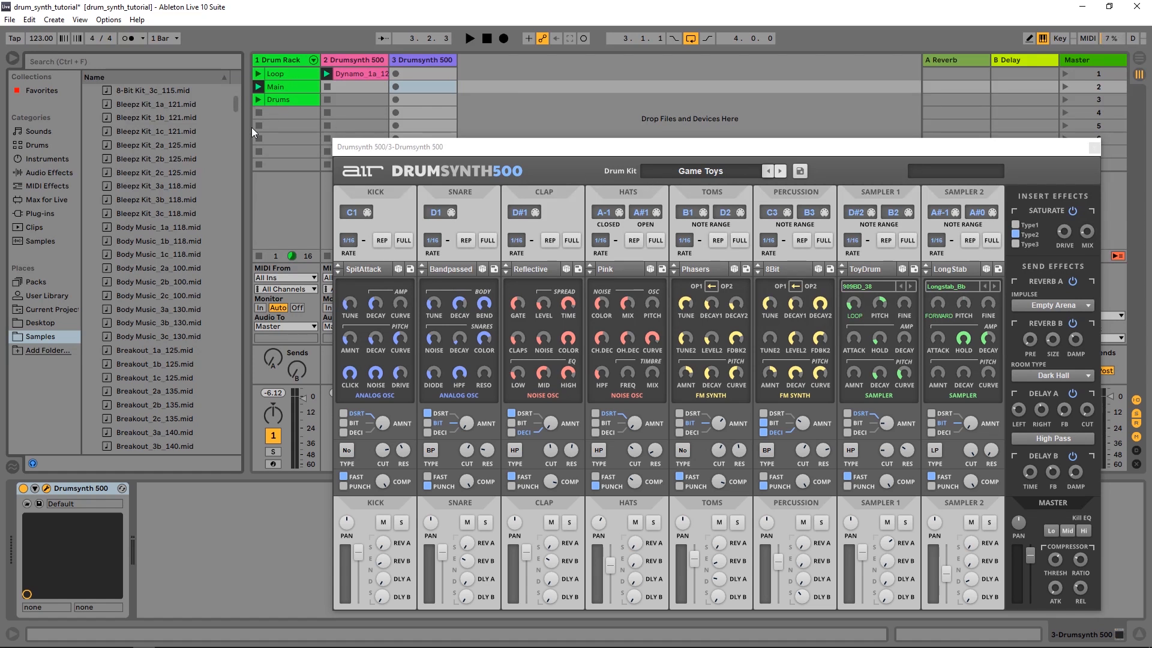
pyautogui.click(155, 240)
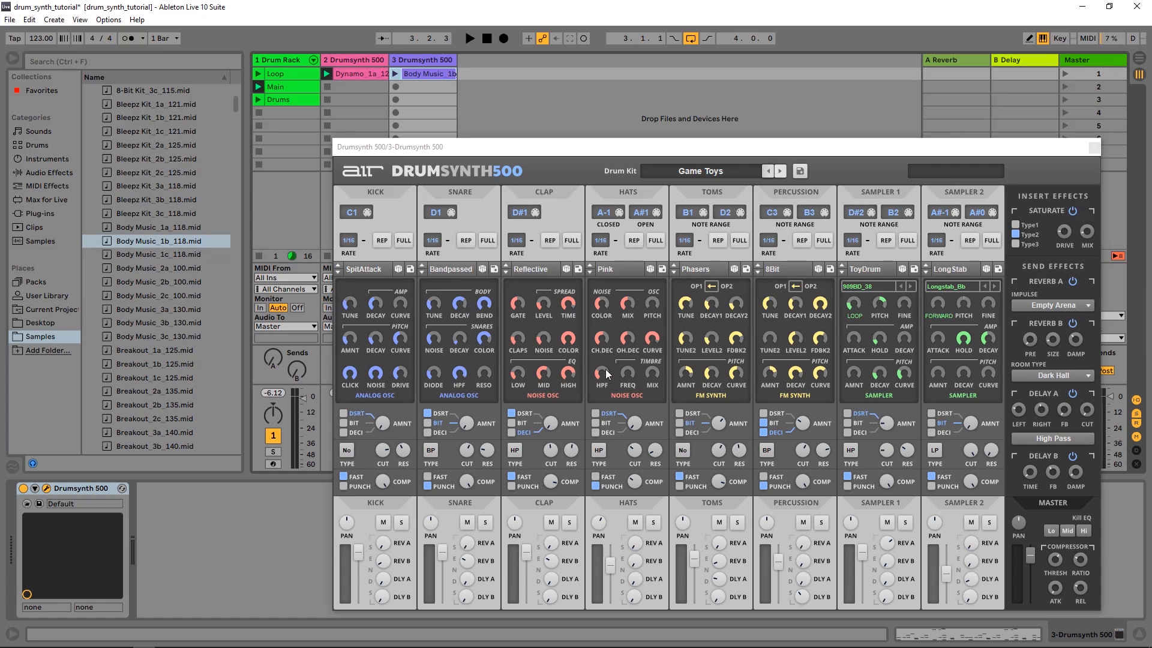
pyautogui.moveTo(418, 387)
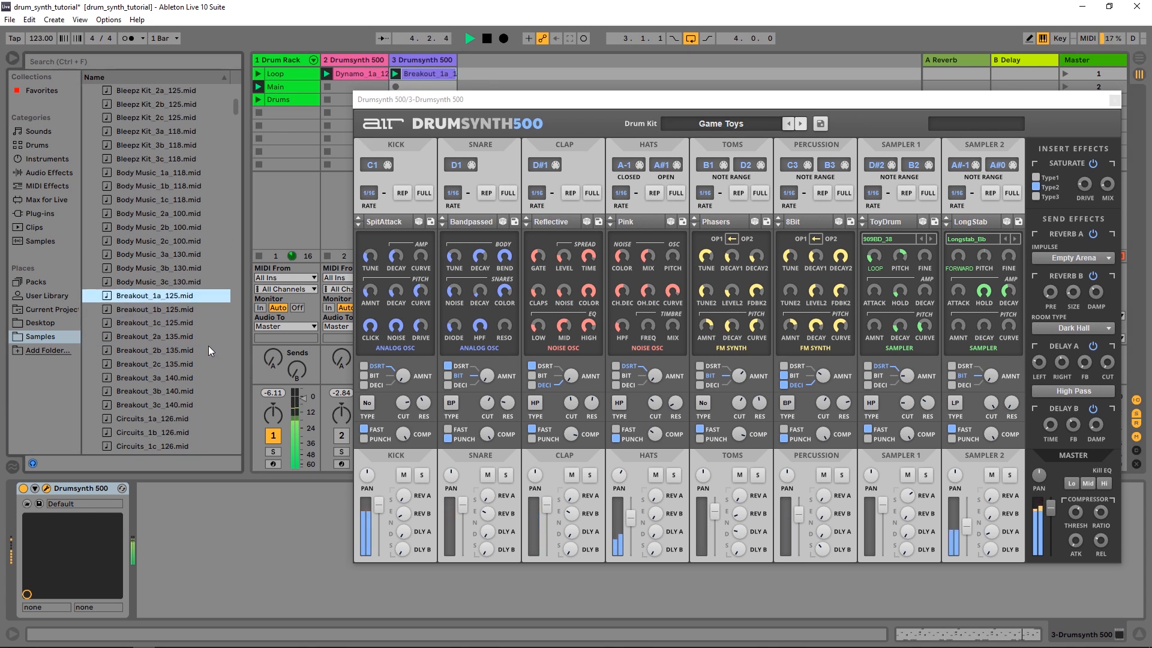
pyautogui.click(155, 350)
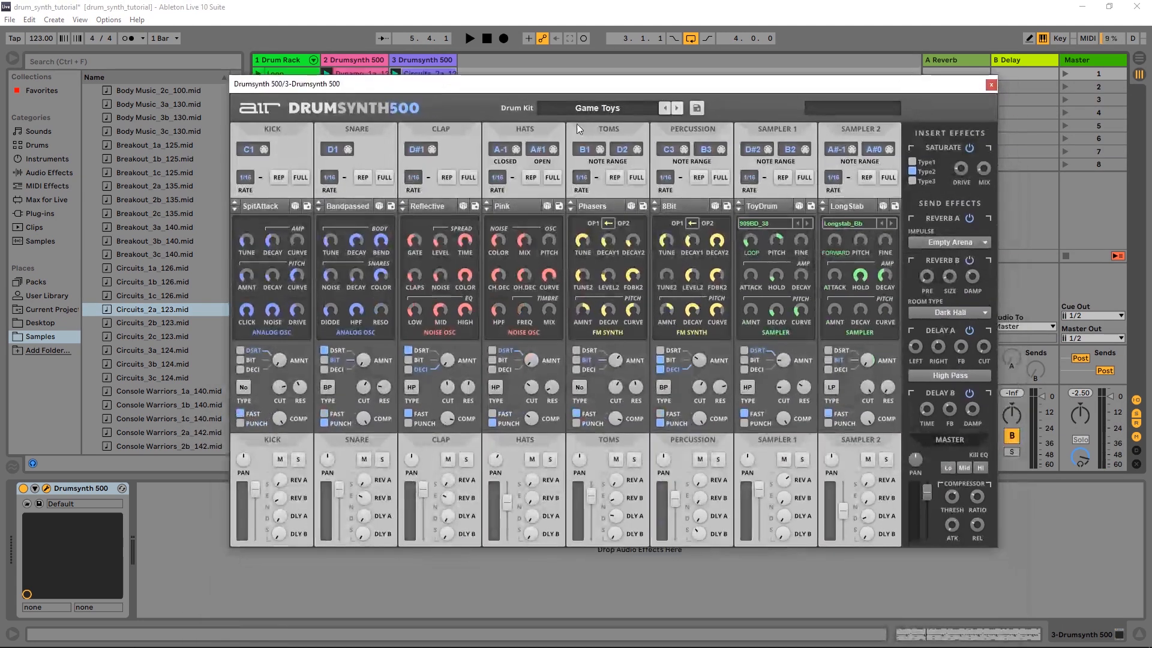
# Step through DrumSynth 500 kits, past Keep Moving and Level Up, to Lost Kit.
pyautogui.click(674, 108)
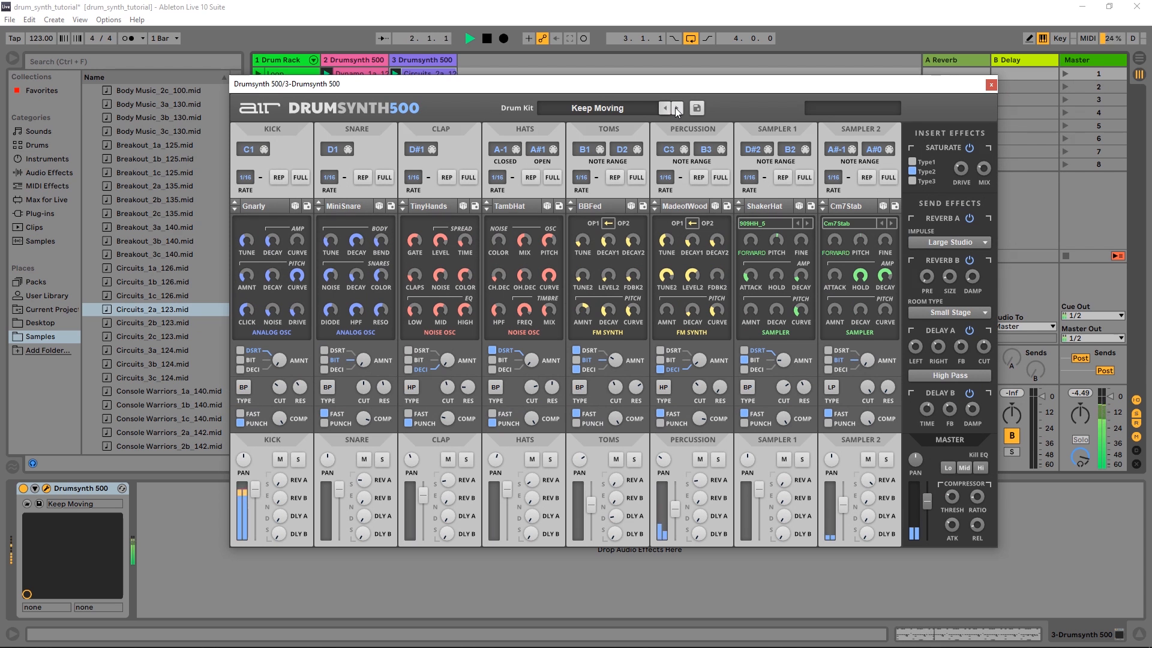
pyautogui.click(665, 108)
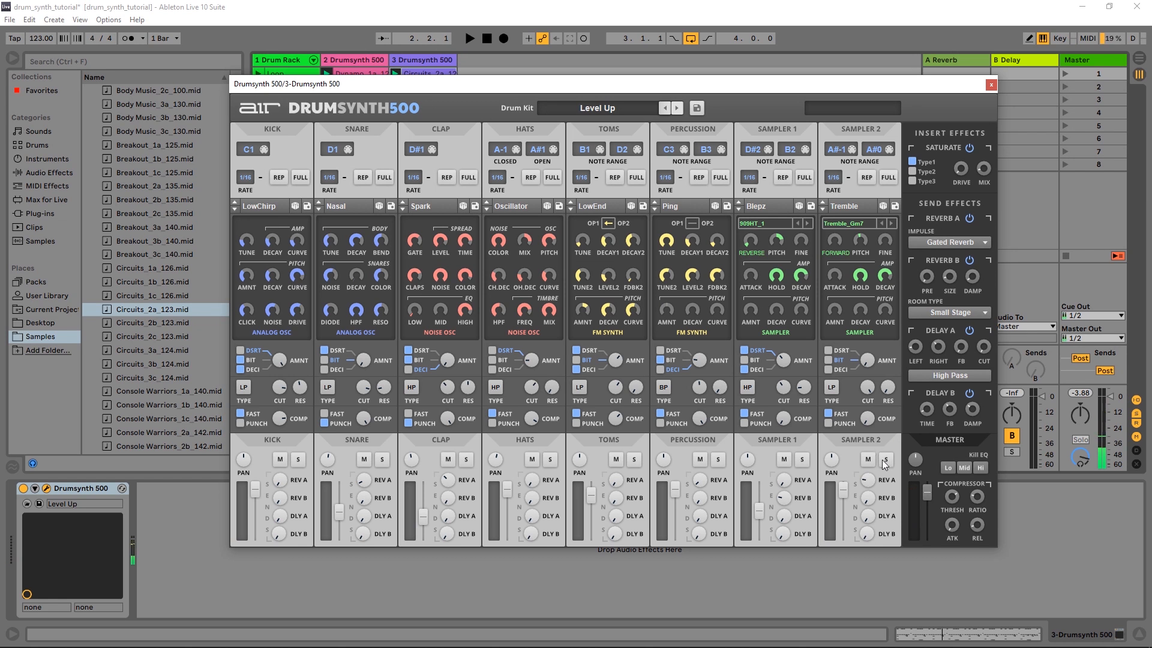
pyautogui.click(867, 459)
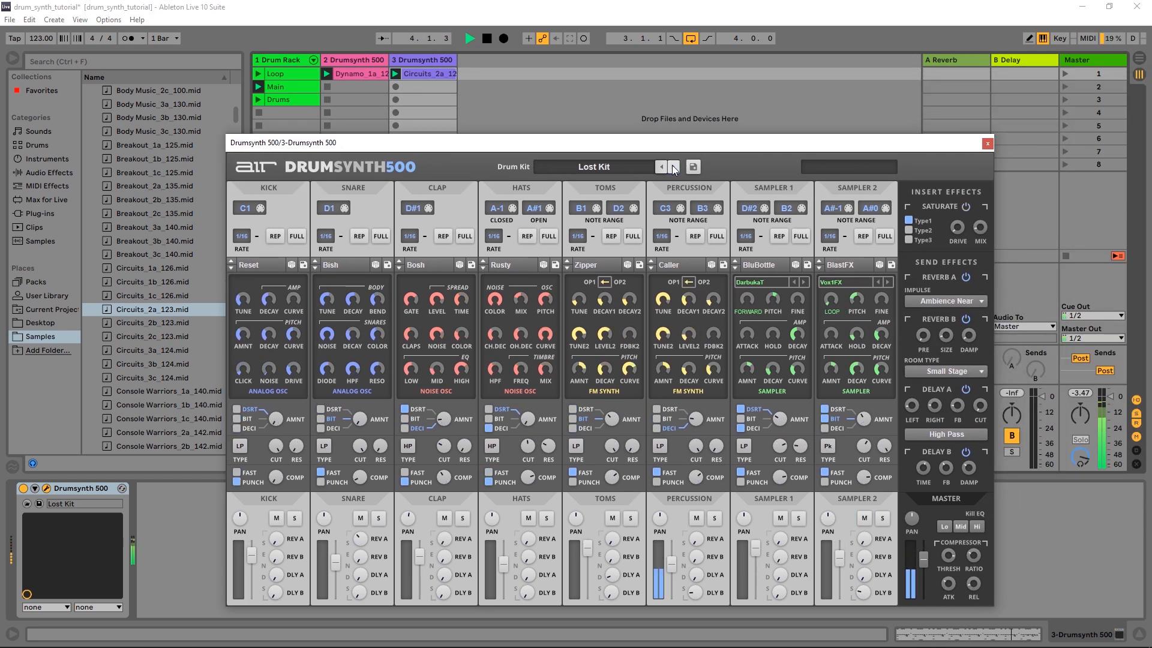
# Step the Drum Kit presets forward until the Metropolis kit loads.
pyautogui.click(658, 167)
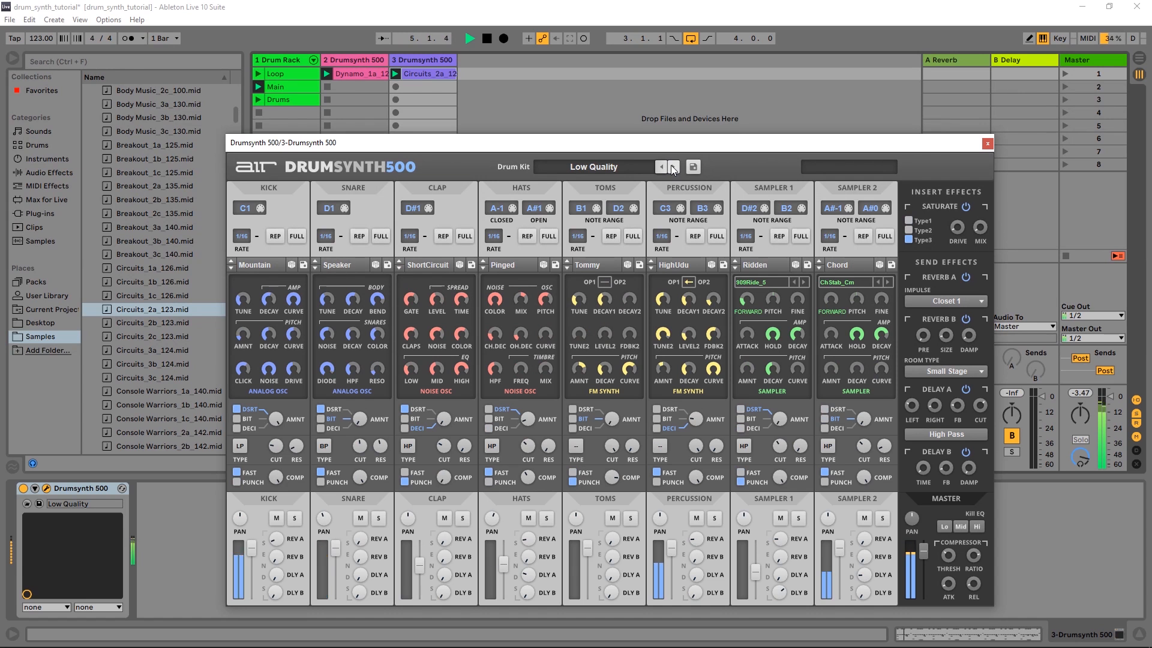
pyautogui.click(673, 167)
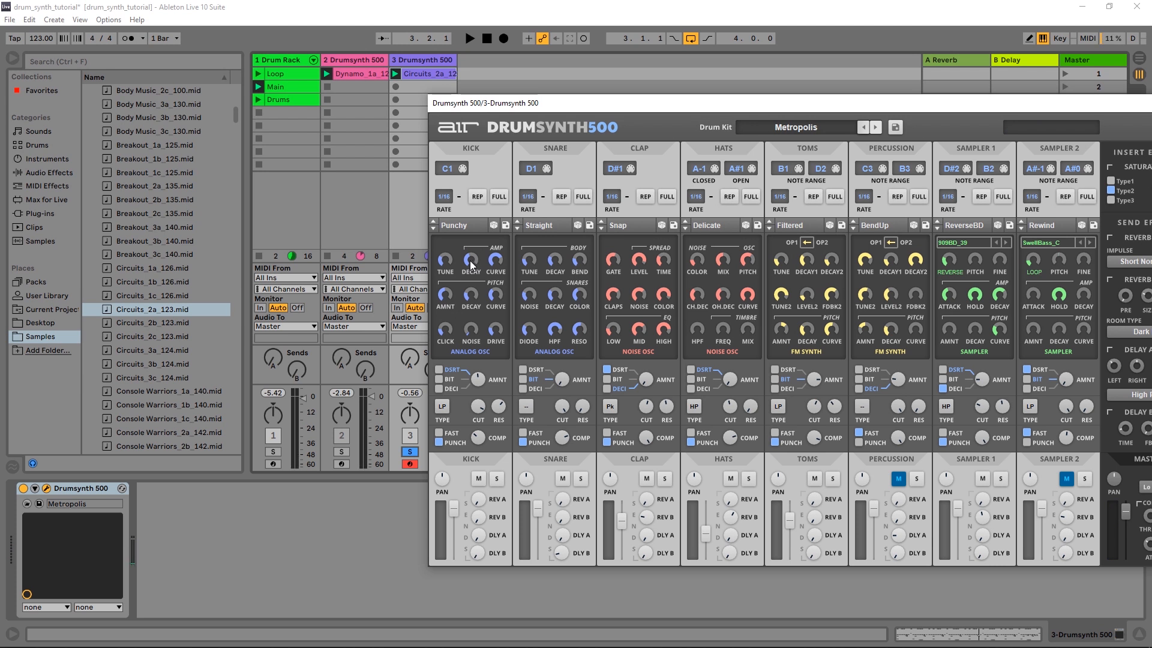
pyautogui.moveTo(334, 475)
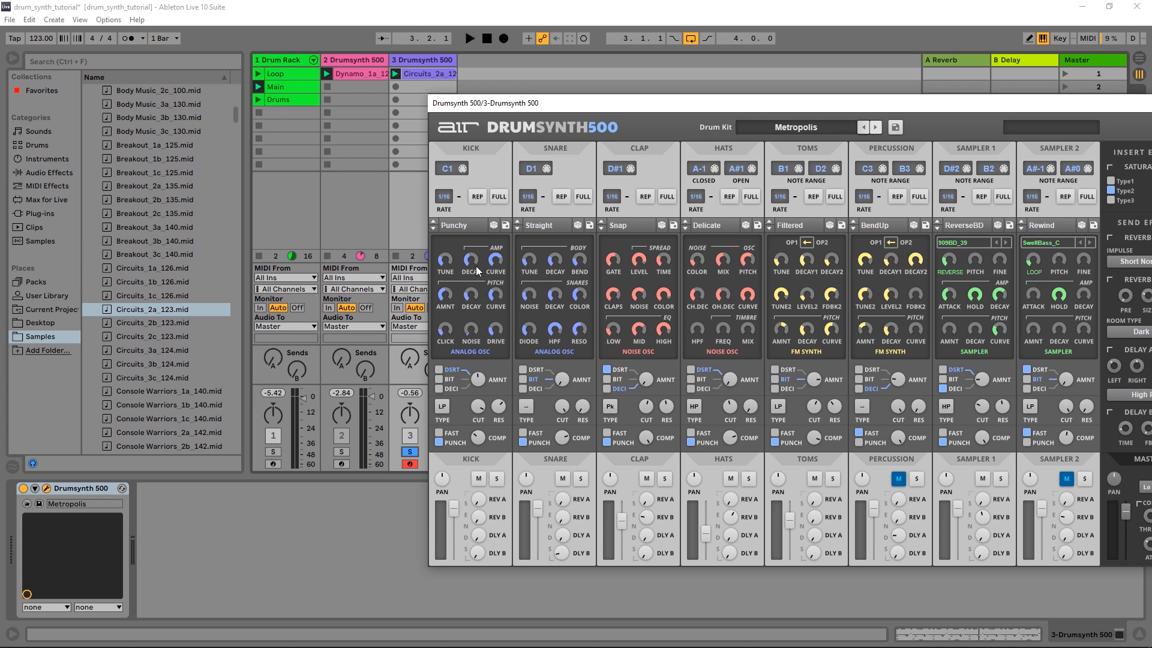
pyautogui.moveTo(472, 303)
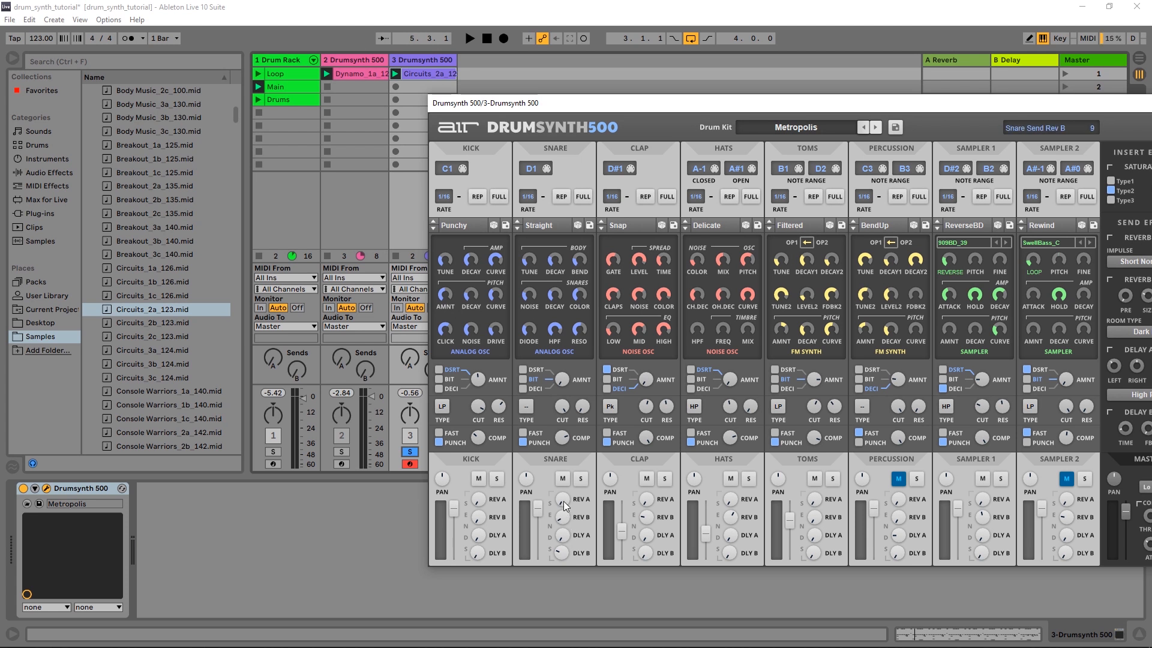
# Raise the snare's REV B send and set Reverb B's room type to Large Plate.
pyautogui.moveTo(563, 507); pyautogui.dragTo(564, 485)
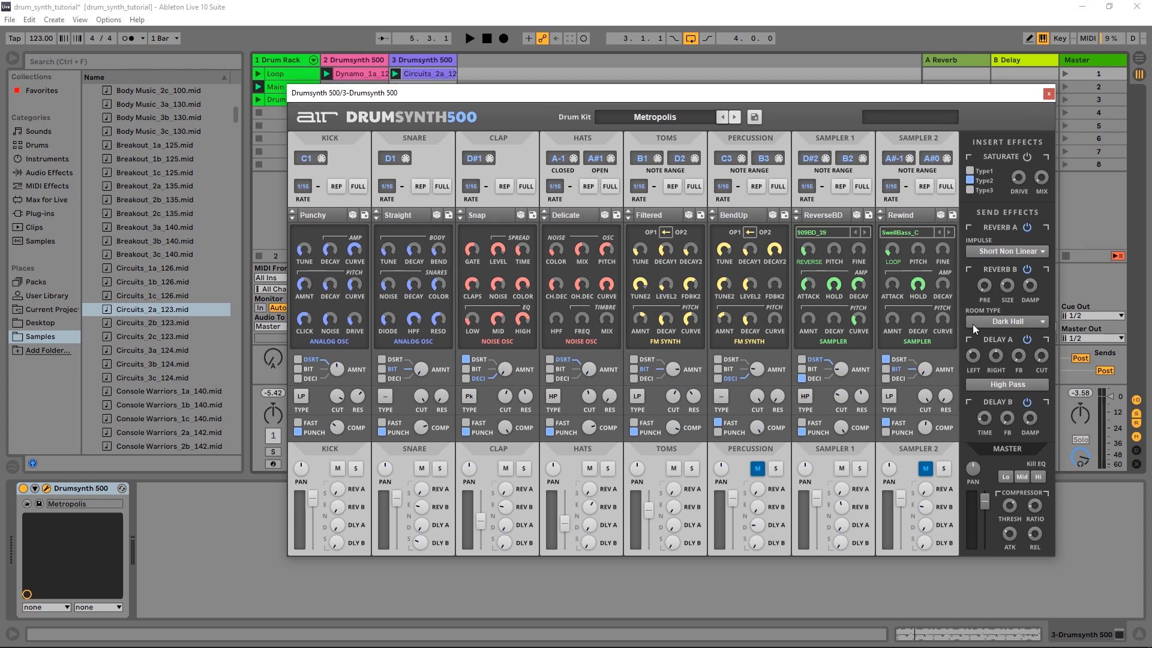
pyautogui.click(1008, 321)
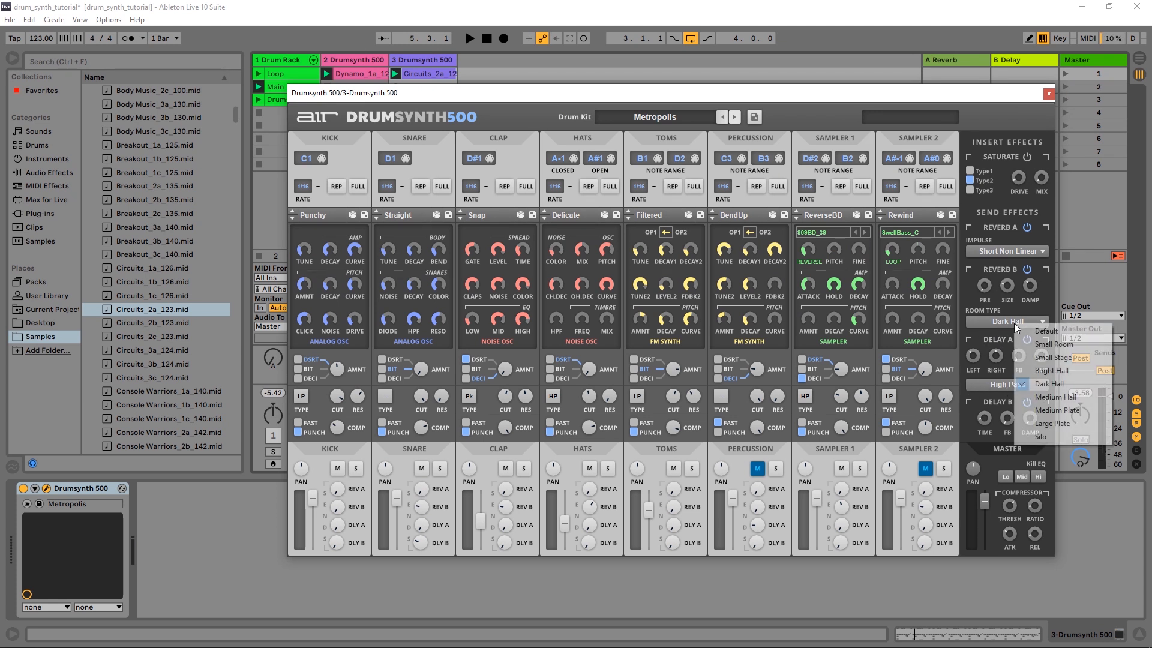
pyautogui.click(1040, 424)
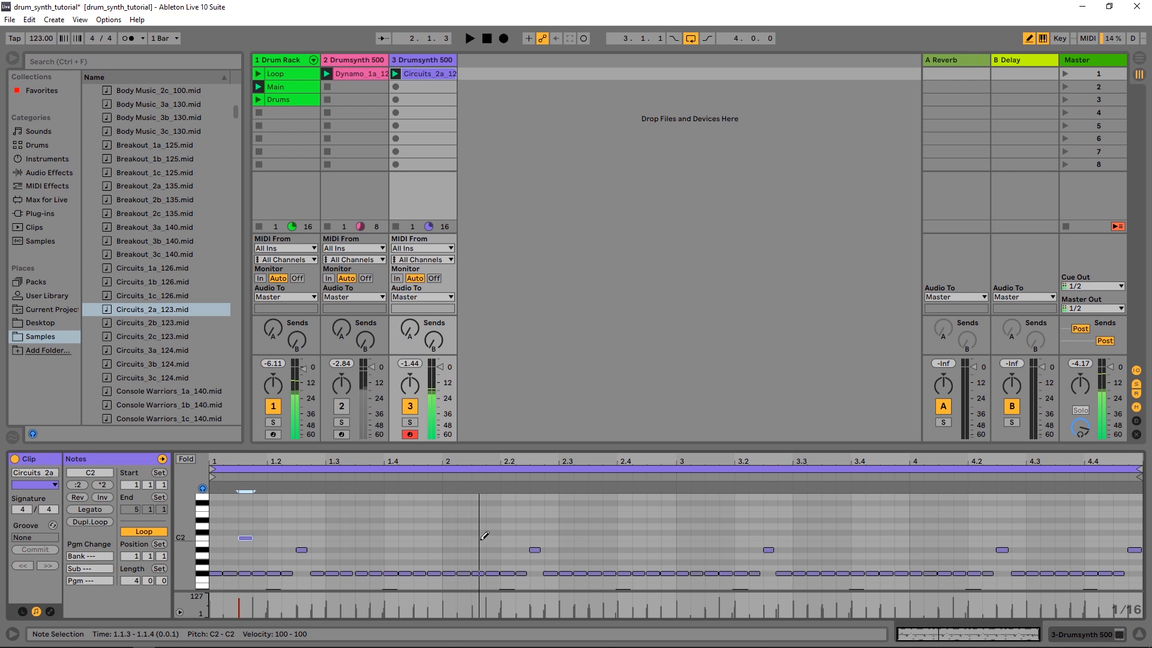
# Draw a new note into the Circuits 2a clip's MIDI grid.
pyautogui.click(468, 37)
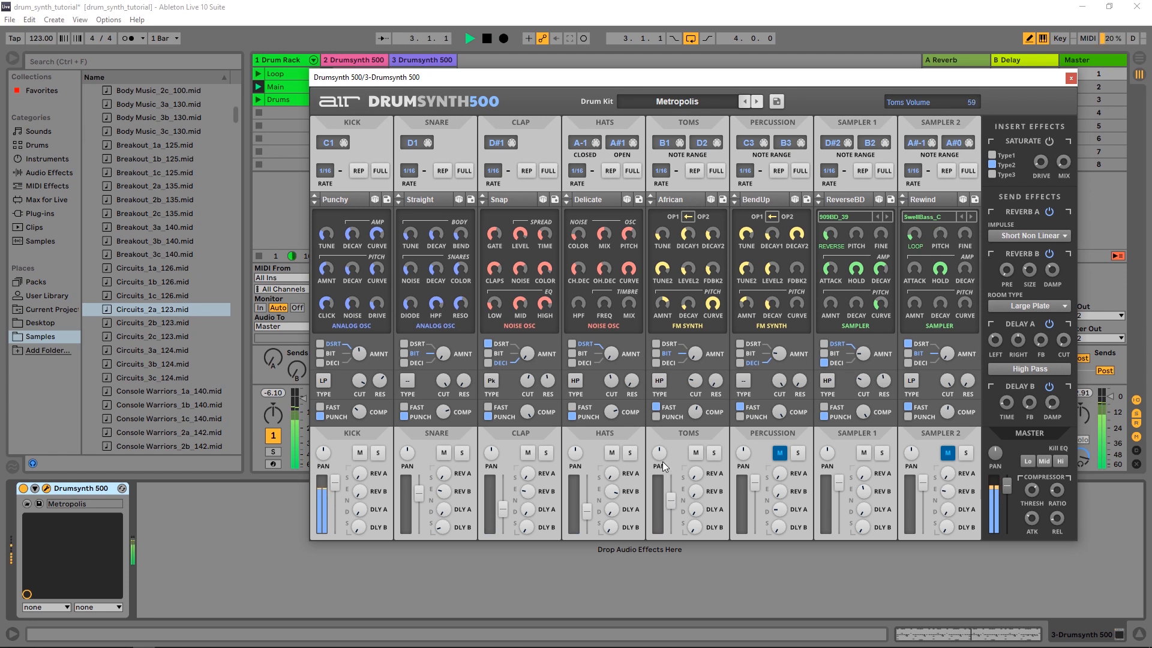
# Raise the Toms volume, increase their BIT AMNT bit-crush, and adjust the Toms pitch.
pyautogui.moveTo(658, 462); pyautogui.dragTo(659, 445)
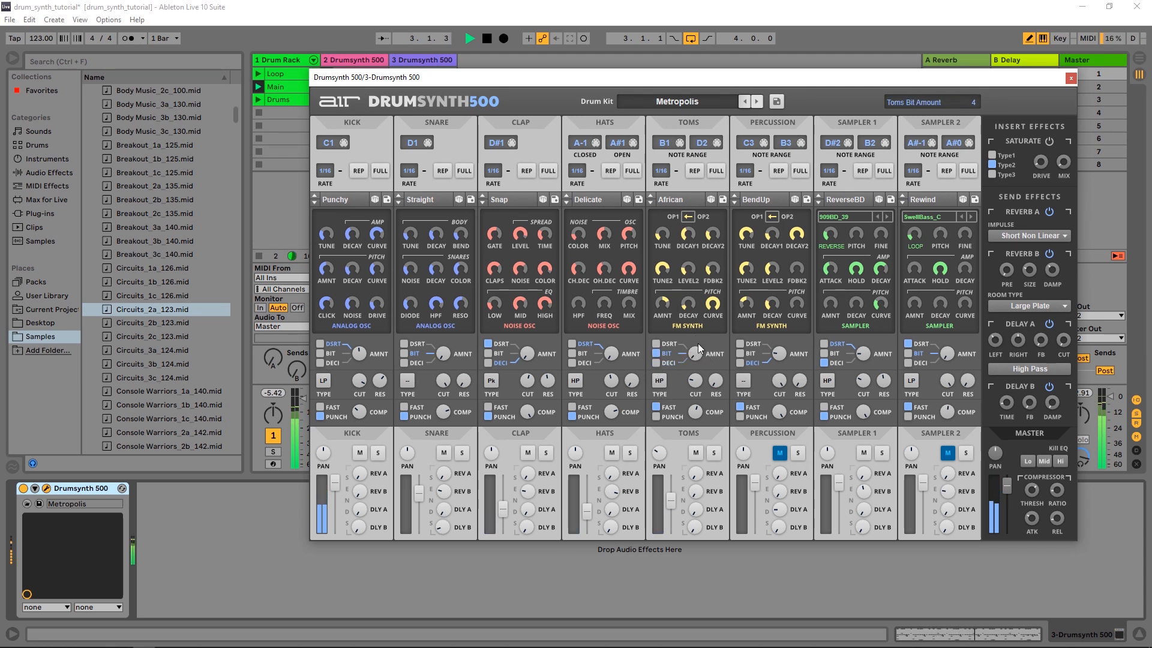
pyautogui.moveTo(694, 353); pyautogui.dragTo(697, 365)
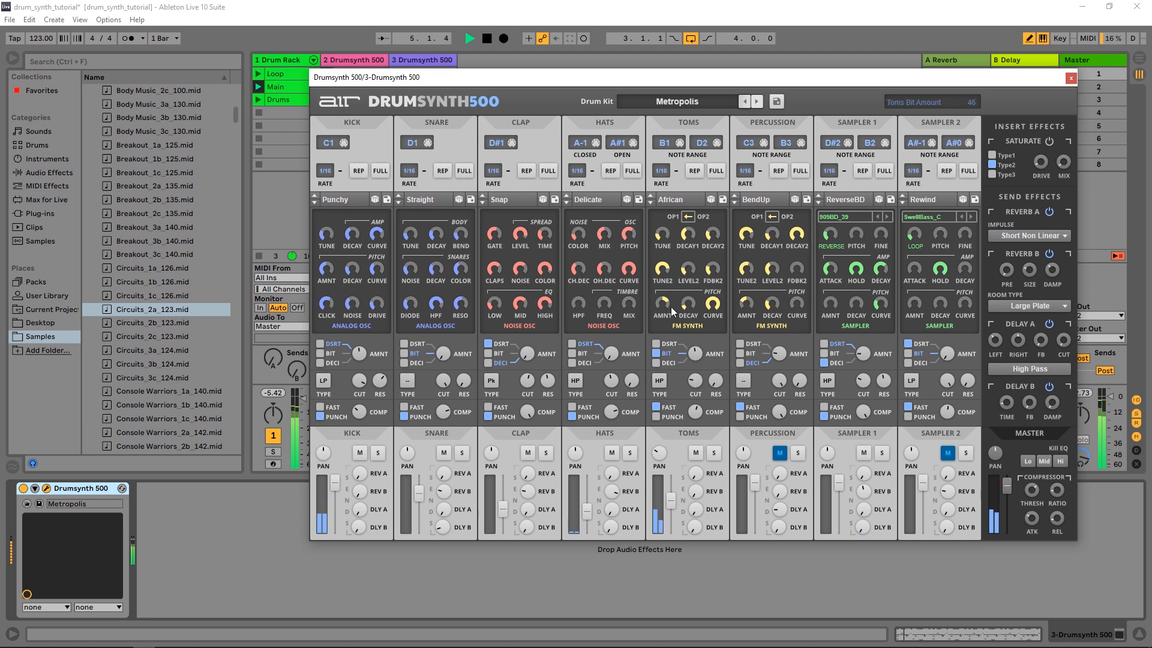
pyautogui.moveTo(692, 351); pyautogui.dragTo(692, 360)
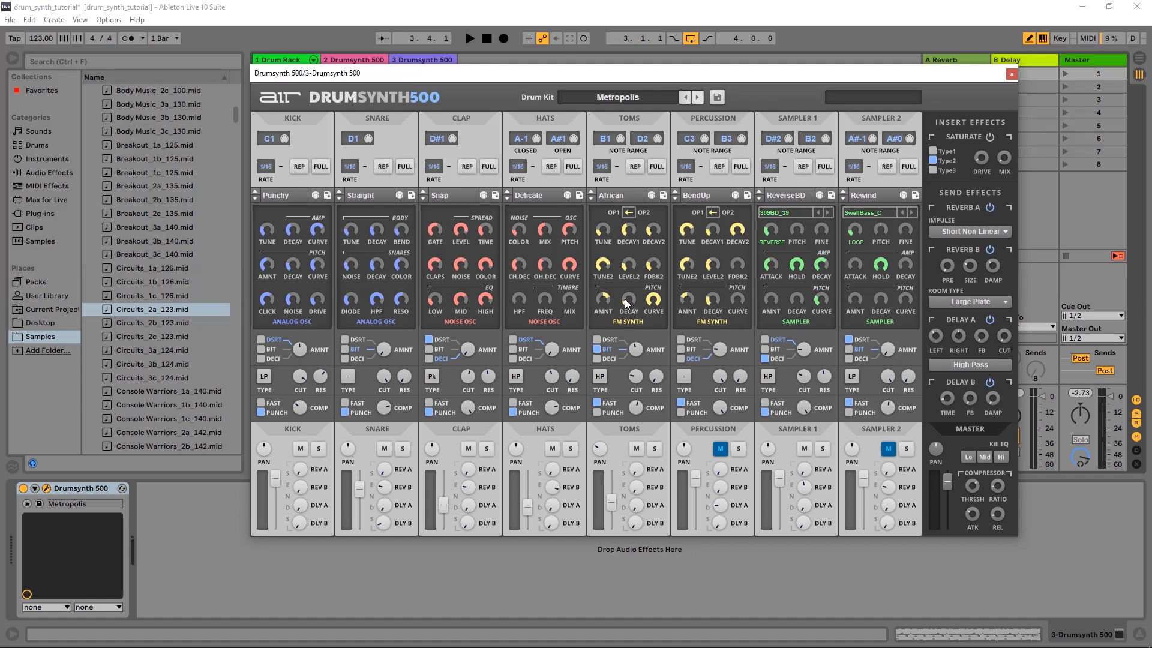
# Raise the kit's Saturate drive and mix, and toggle the master Kill EQ Lo on and off.
pyautogui.click(469, 38)
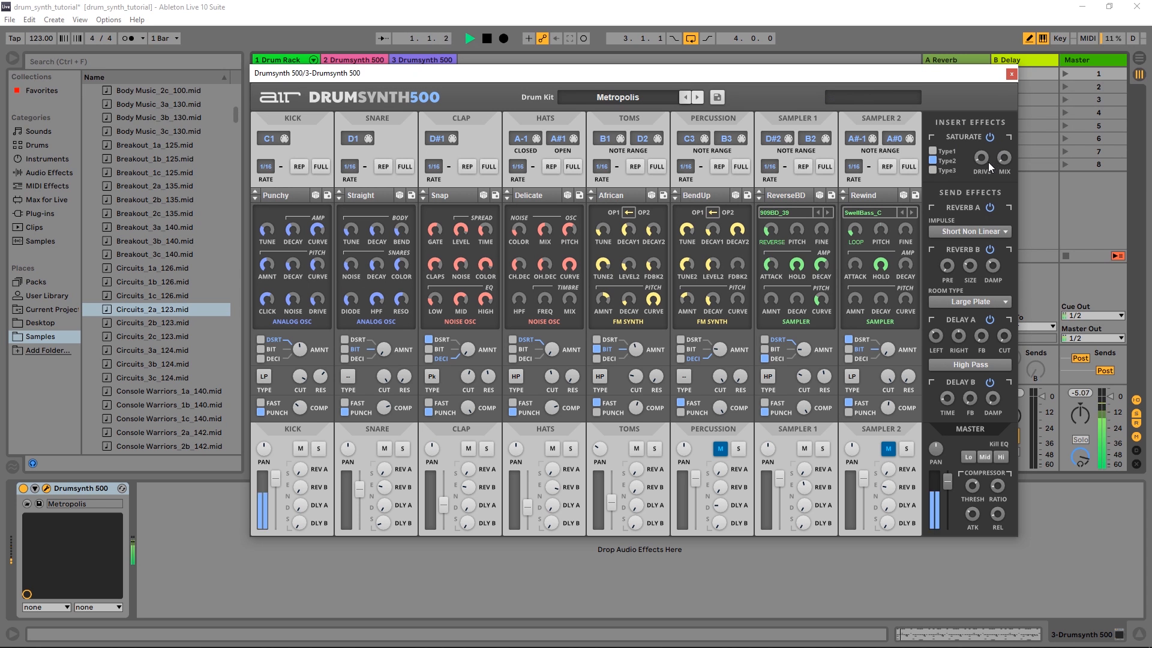
pyautogui.moveTo(981, 157); pyautogui.dragTo(981, 151)
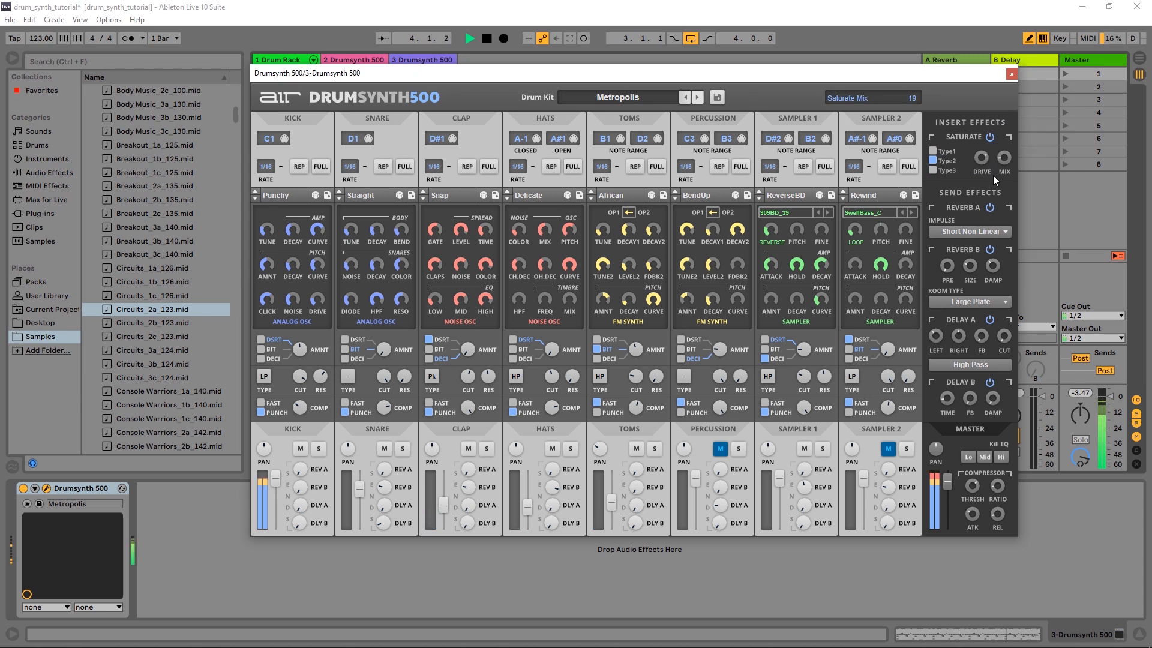
pyautogui.click(969, 457)
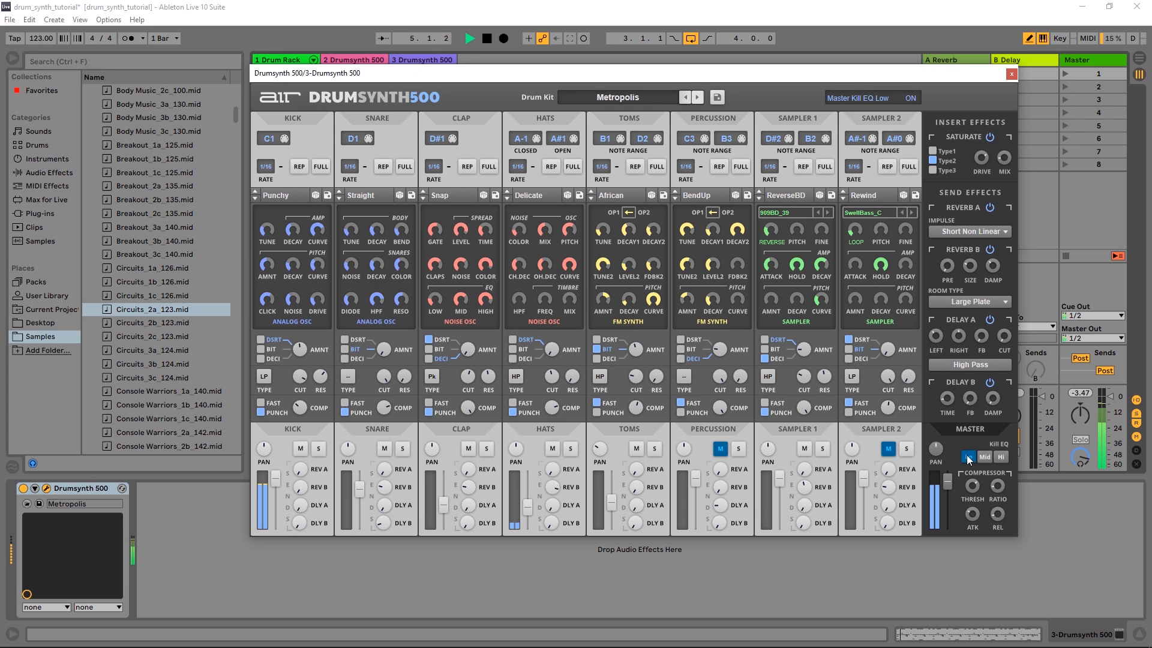
pyautogui.click(968, 457)
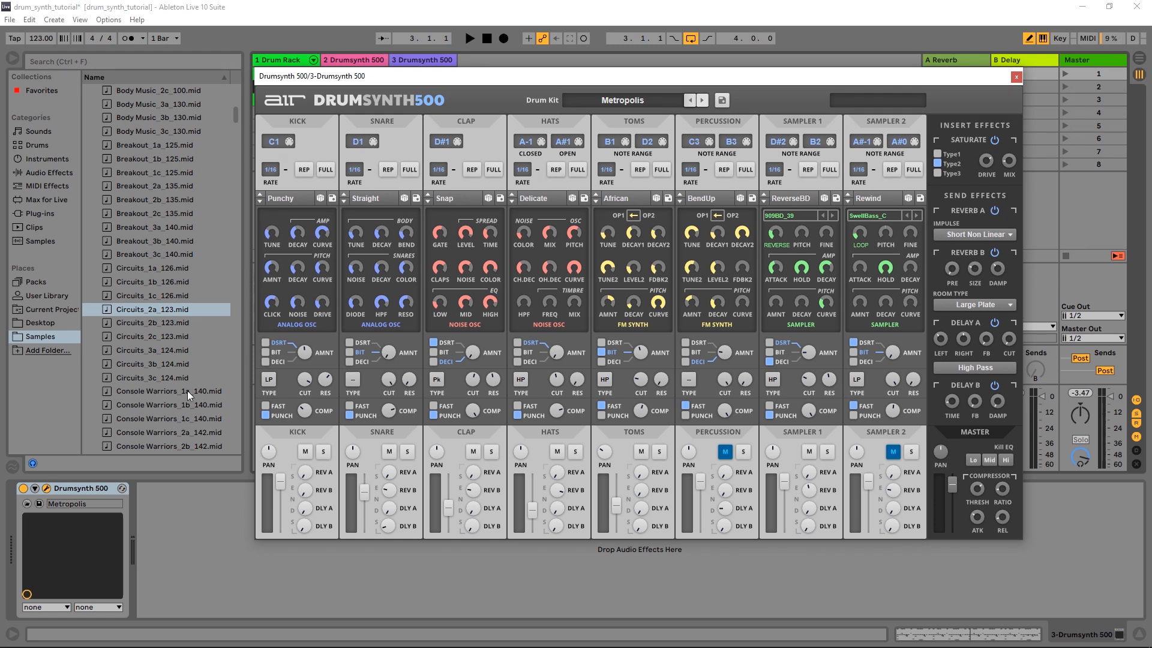
pyautogui.moveTo(630, 89)
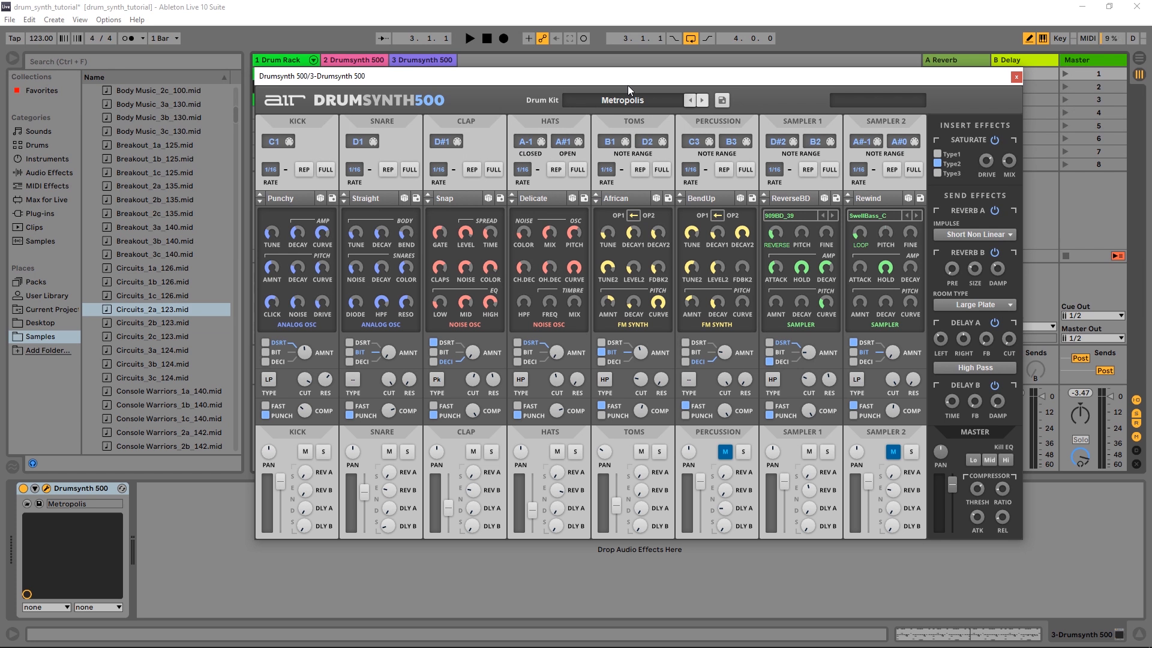
pyautogui.moveTo(611, 107)
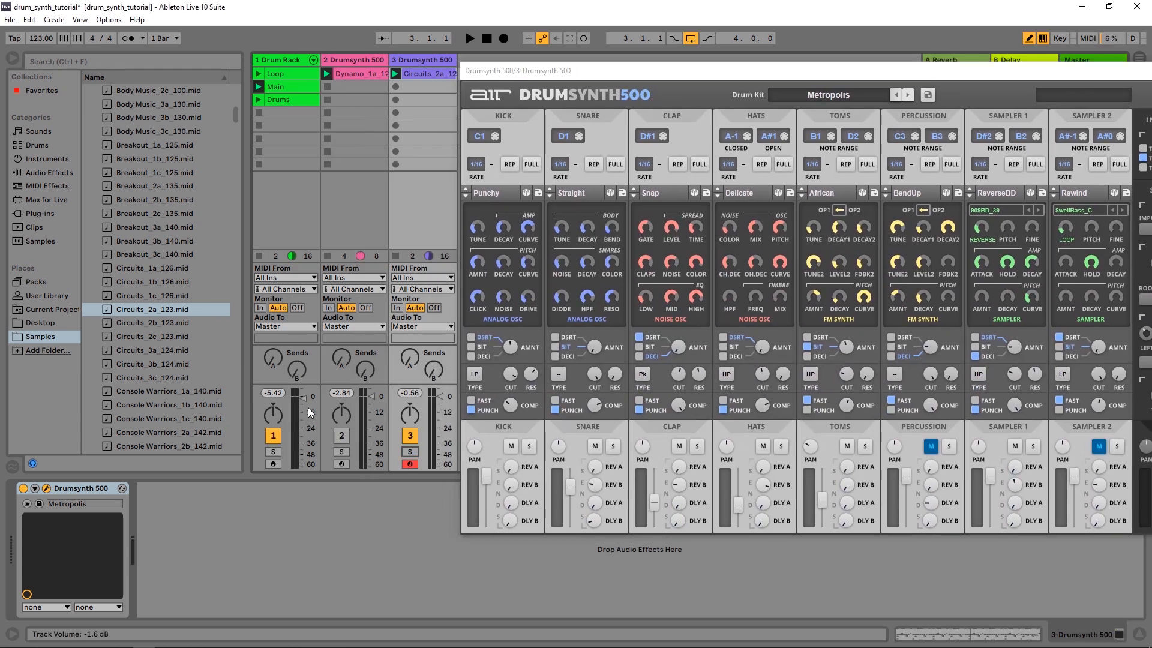
# Lower track 3's volume fader in the Session mixer to about -6 dB.
pyautogui.click(468, 38)
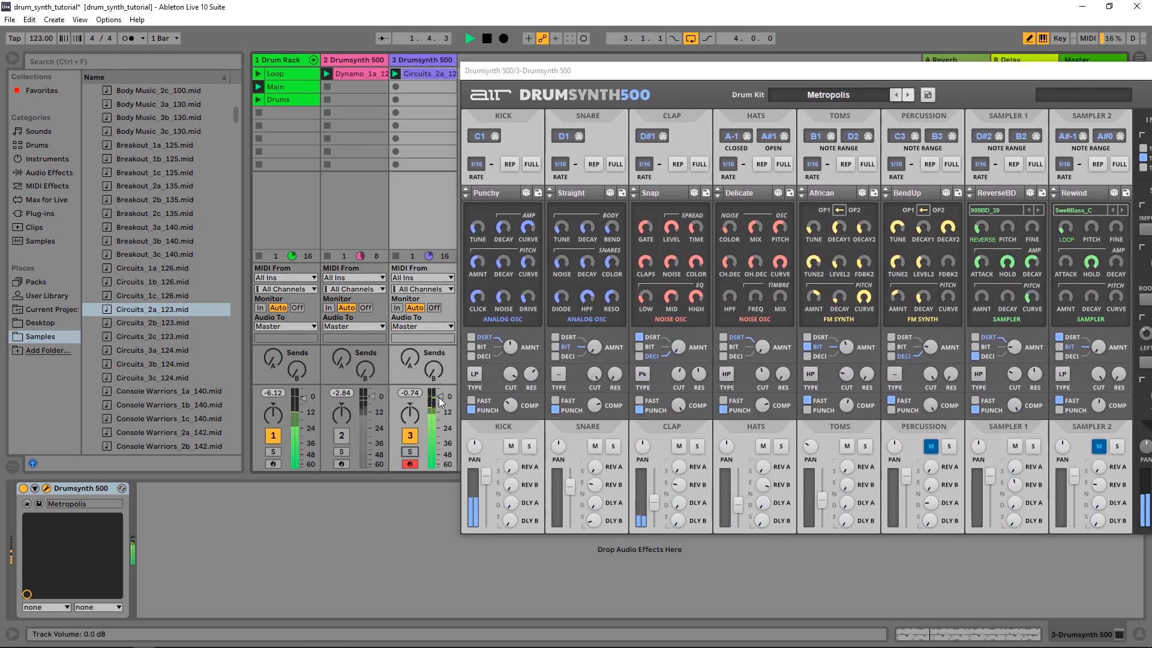
pyautogui.moveTo(409, 402); pyautogui.dragTo(409, 412)
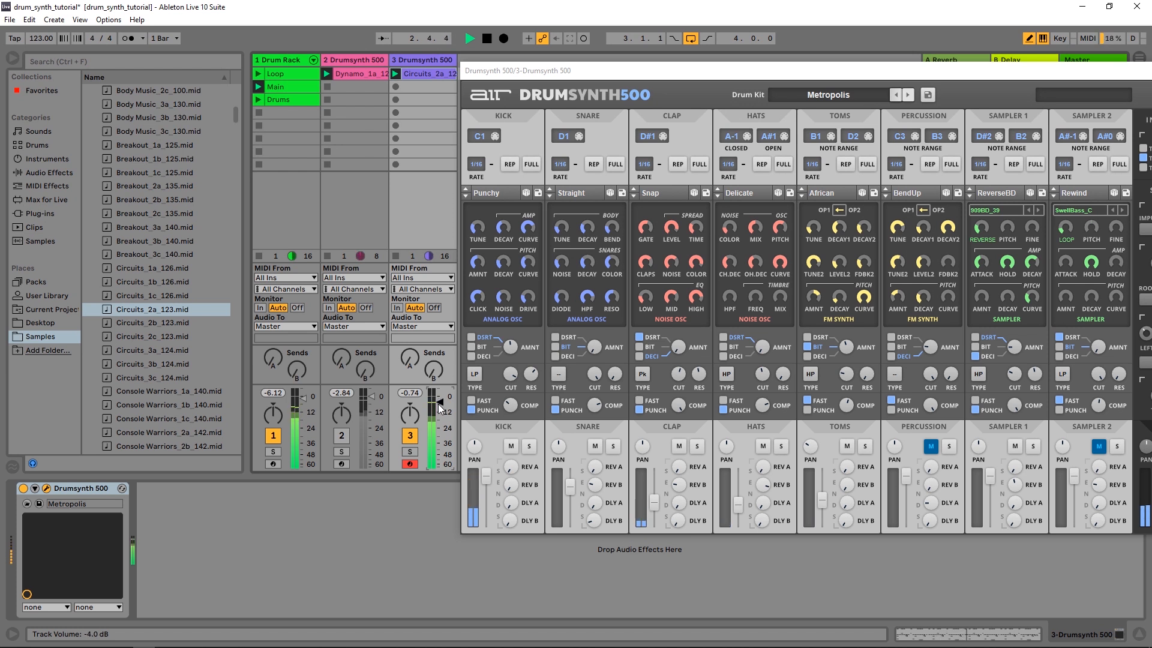